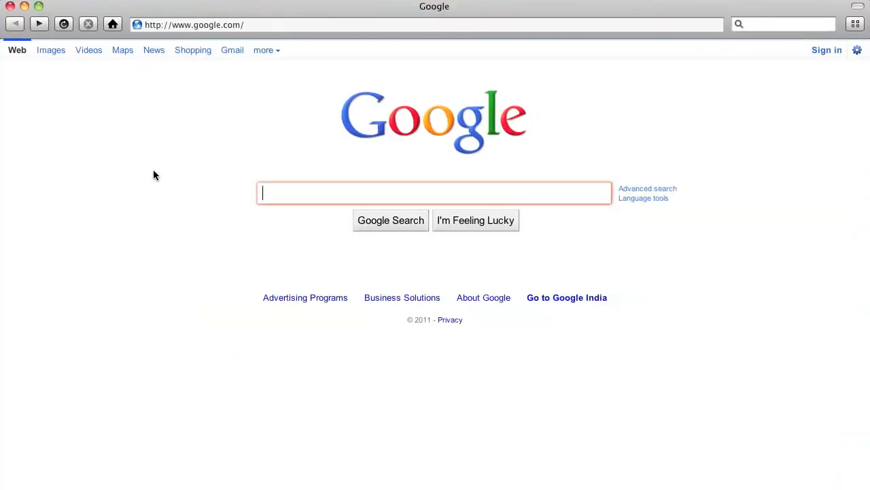
pyautogui.moveTo(263, 50)
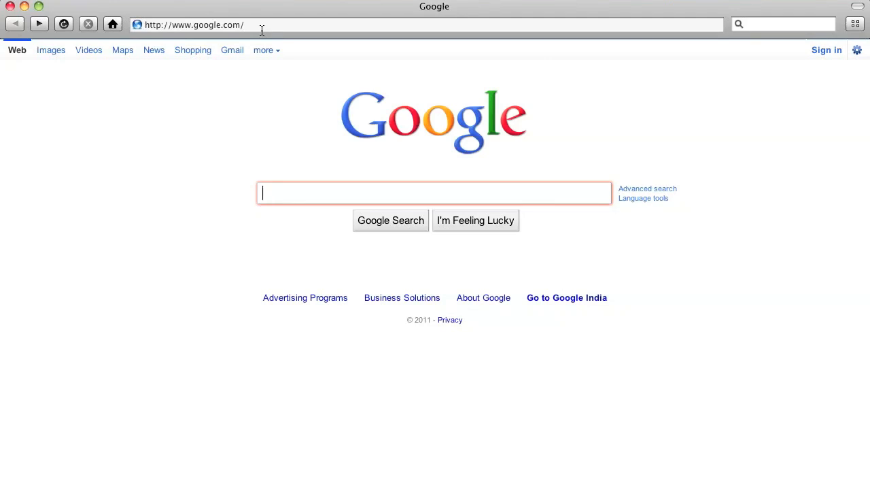
pyautogui.moveTo(241, 80)
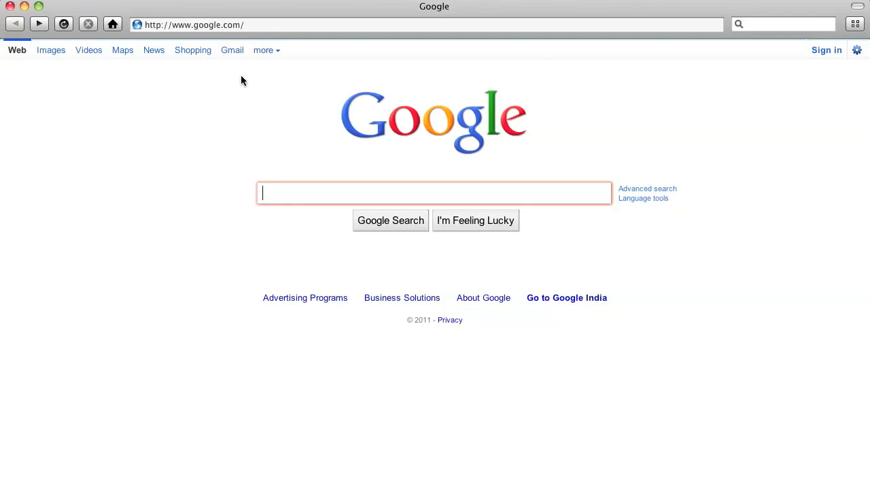
# - Search Google for 'acid' and open the Acid3 test, which scores 100/100
pyautogui.write('acid3')
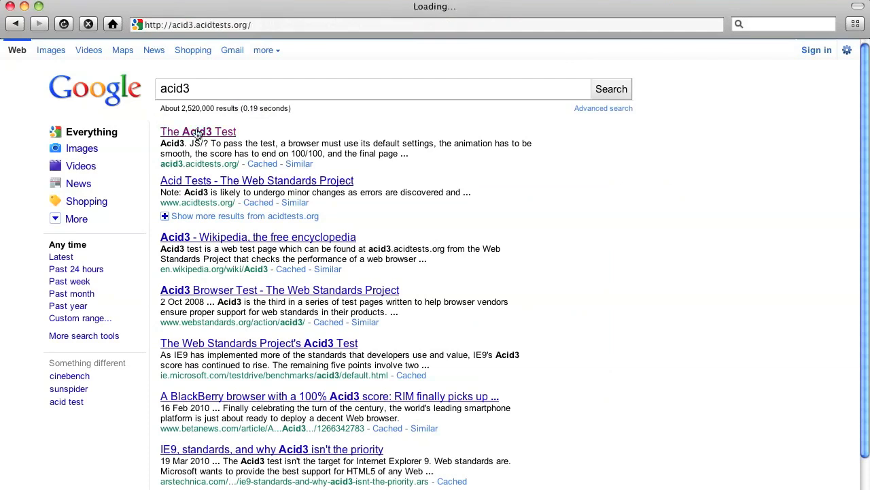
pyautogui.click(198, 131)
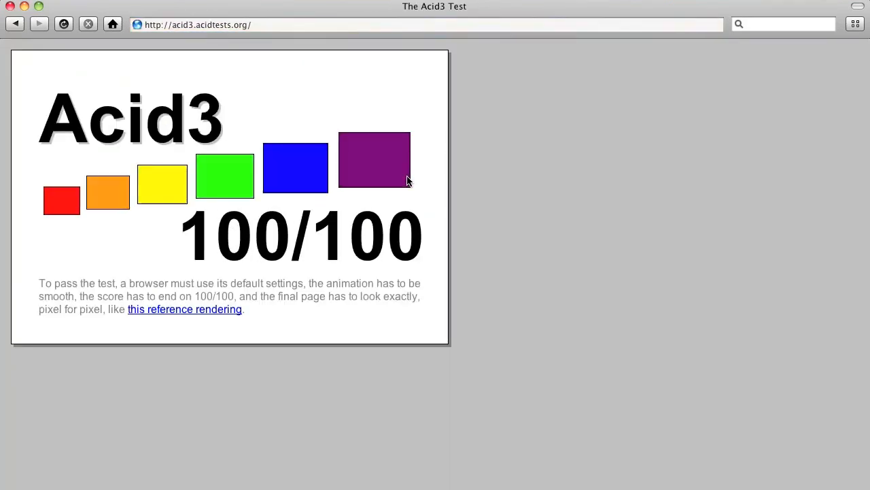
pyautogui.moveTo(189, 44)
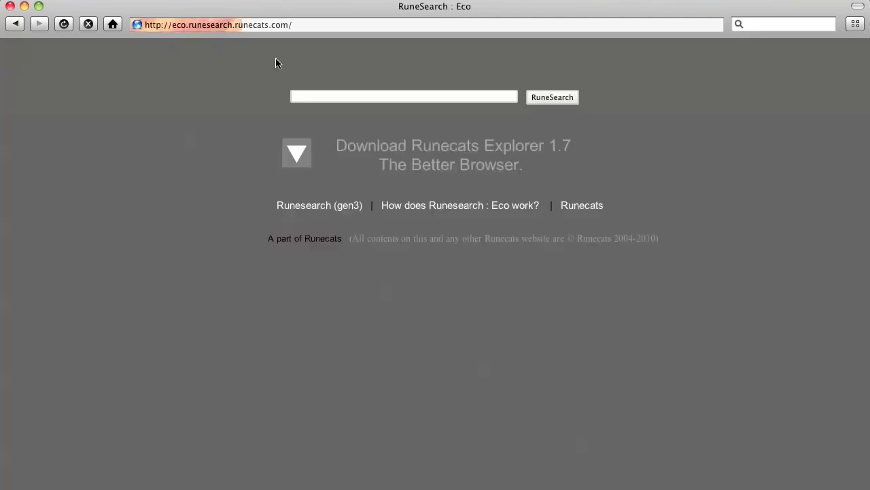
# - Load youtube.com, open google.com in a second tab, and return to the YouTube tab
pyautogui.write('youtube.com')
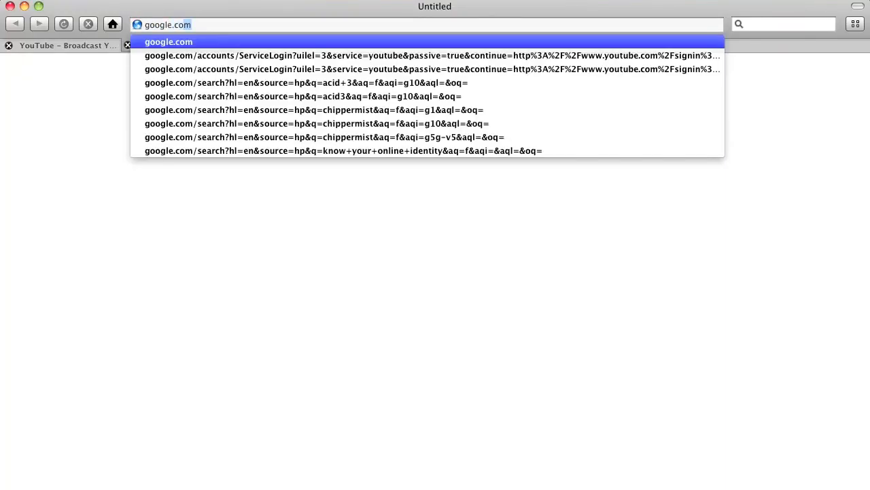
pyautogui.click(168, 41)
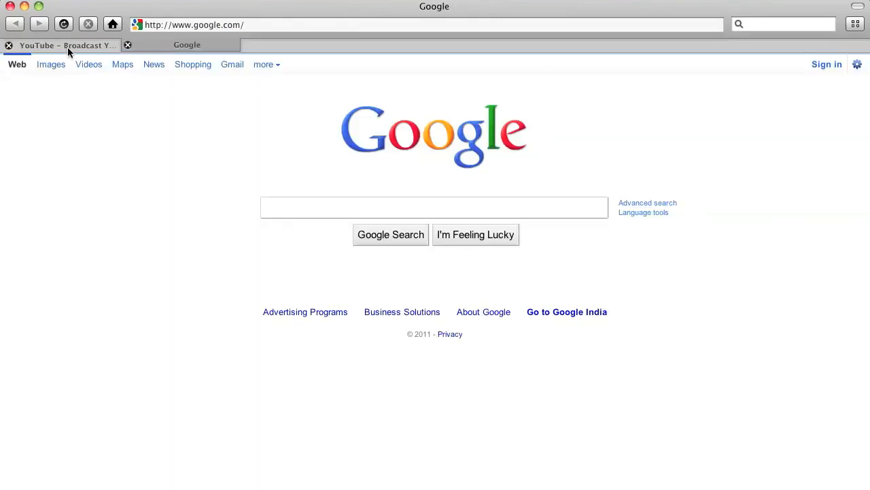
pyautogui.click(66, 45)
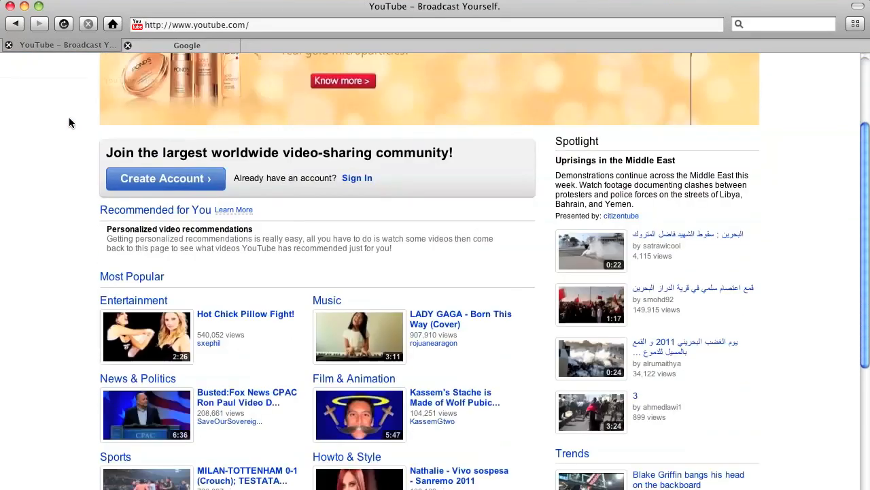
pyautogui.scroll(3)
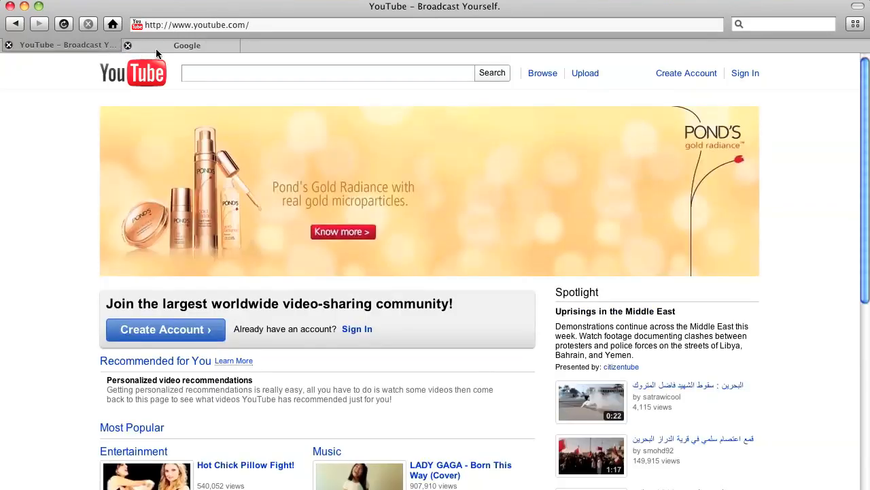
# - Visit the Google tab, bring YouTube to the front, and close the Google results tab
pyautogui.click(187, 45)
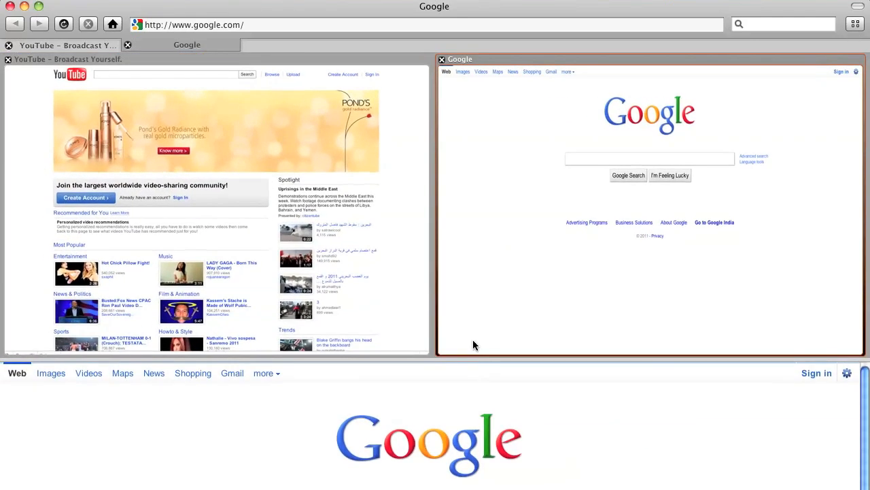
pyautogui.moveTo(499, 268)
pyautogui.write('chippermist')
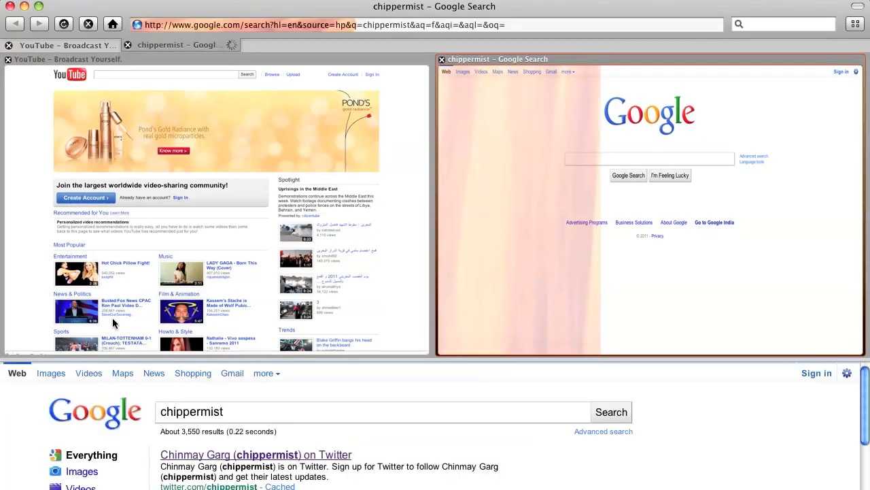
pyautogui.click(65, 45)
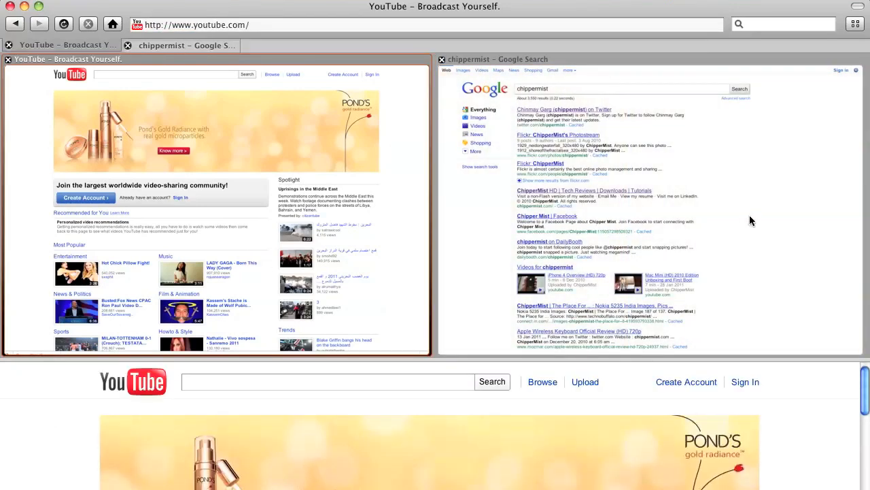
pyautogui.click(563, 109)
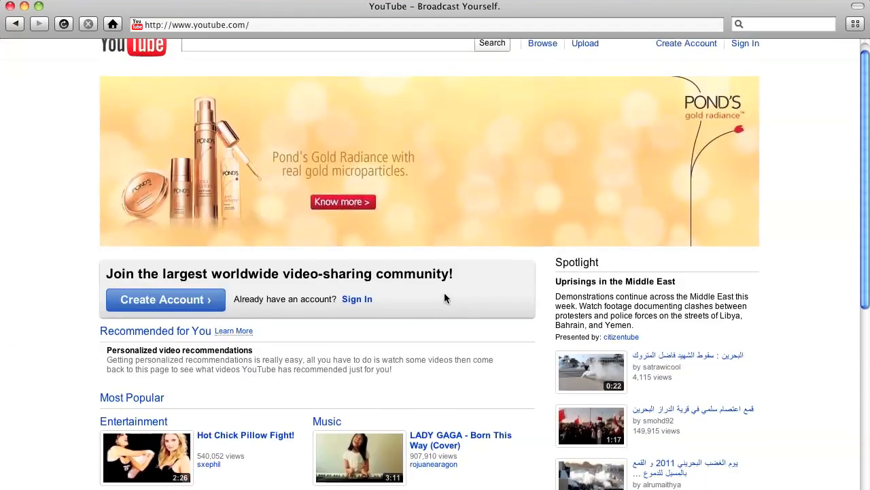
# - Enter chippermist.com in the address bar to load the ChipperMist site
pyautogui.scroll(3)
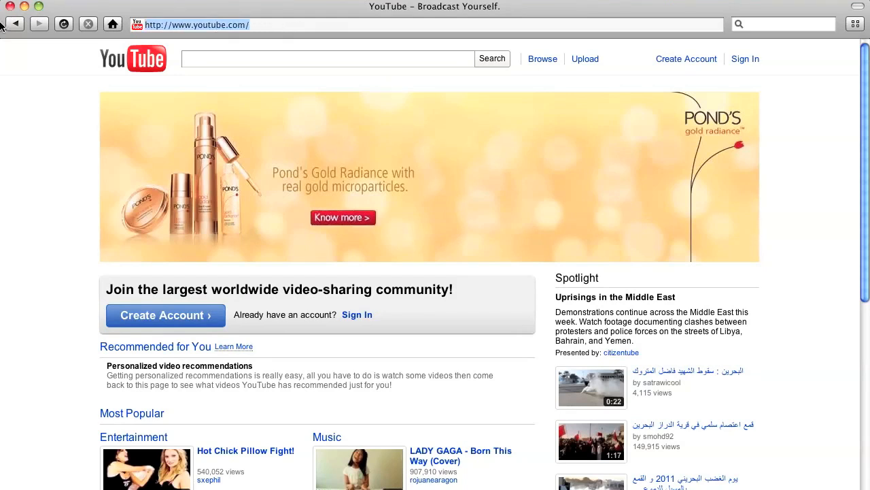
pyautogui.write('chippermist.com')
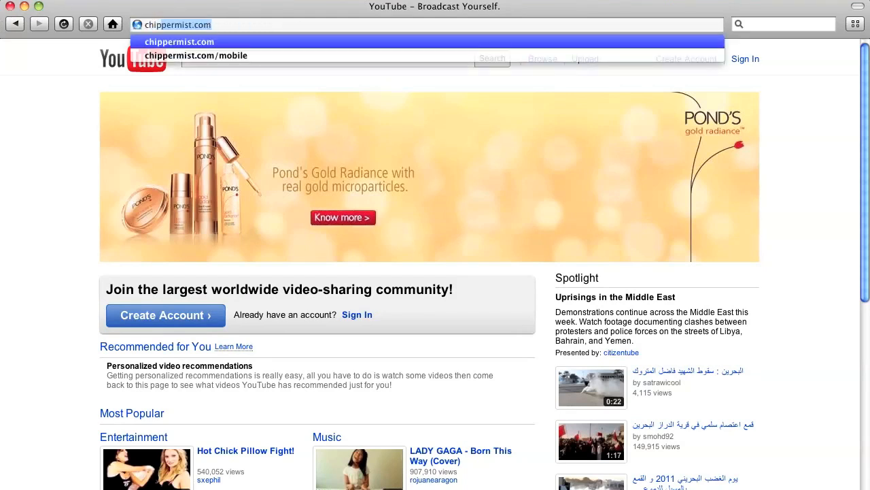
pyautogui.press('Backspace')
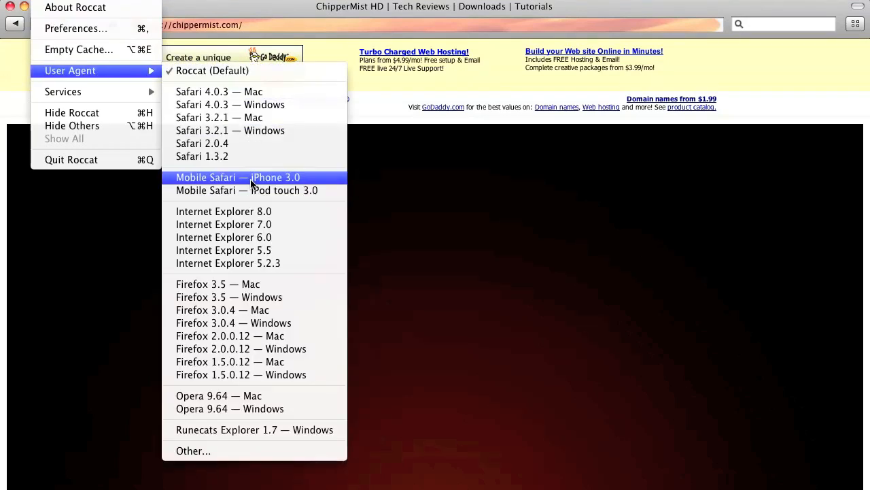
# - Switch the user agent to Mobile Safari on iPhone 3.0
pyautogui.click(237, 177)
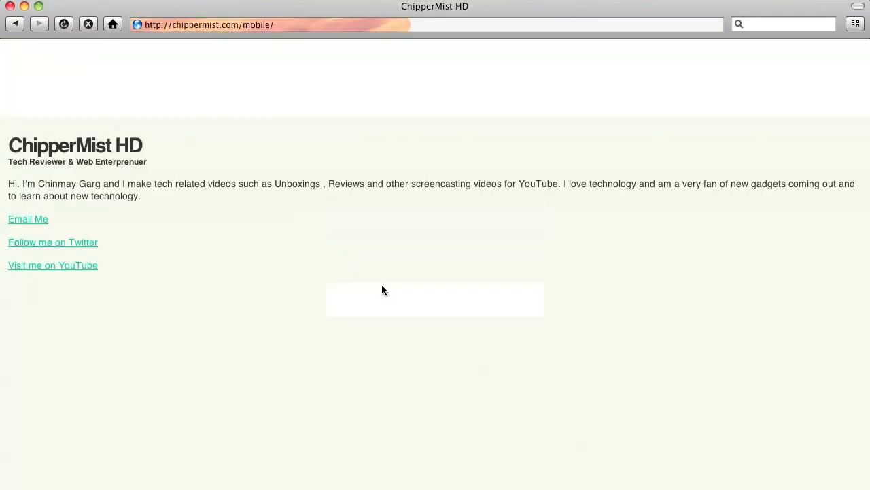
pyautogui.click(31, 6)
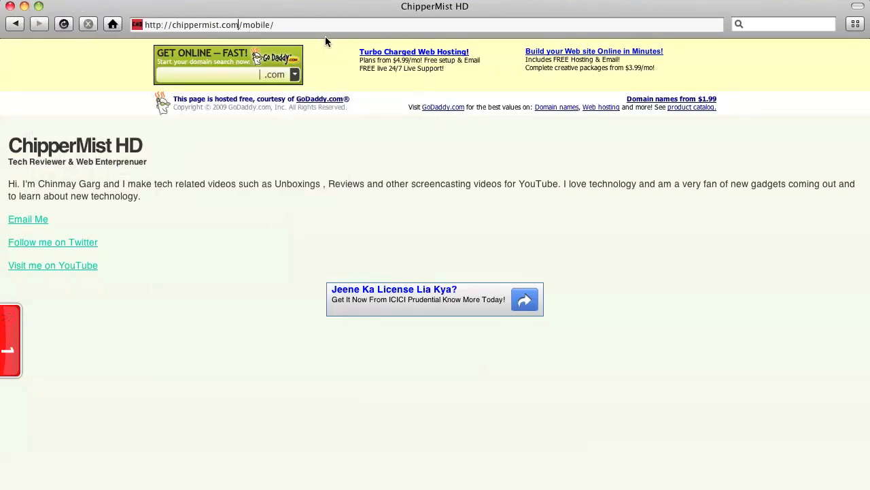
pyautogui.write('google.cm')
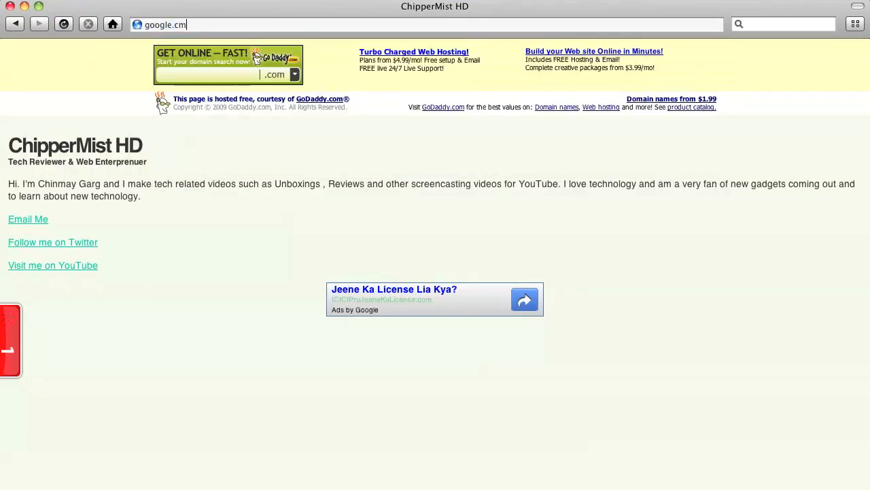
pyautogui.press('Return')
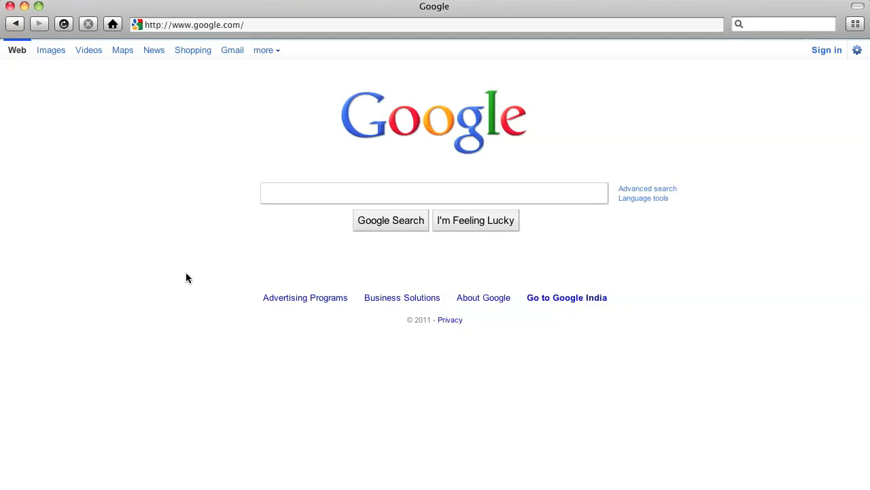
pyautogui.moveTo(252, 238)
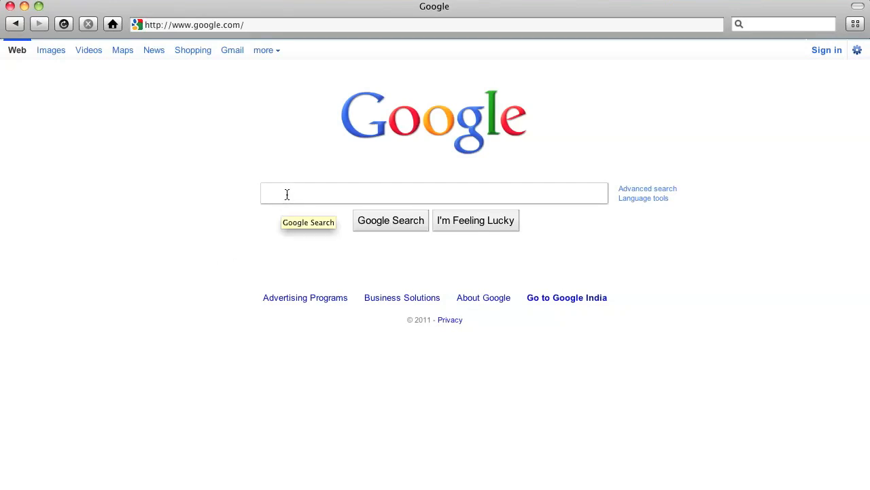
pyautogui.click(434, 193)
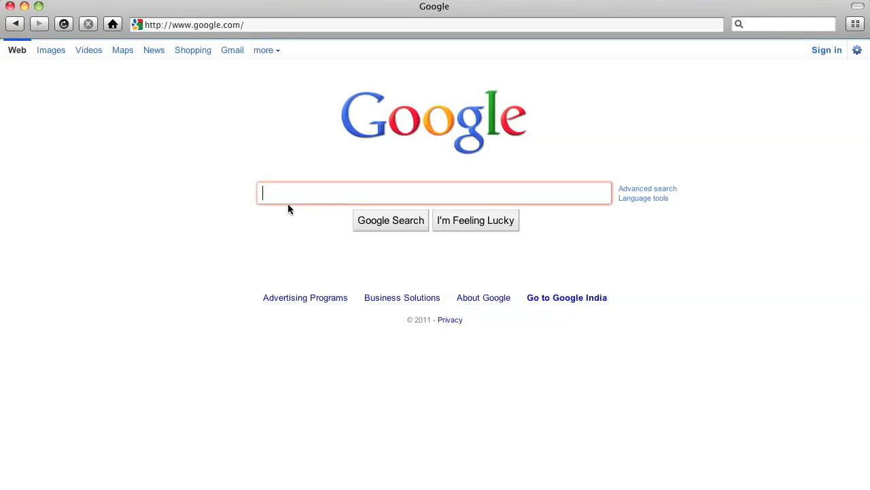
pyautogui.moveTo(258, 237)
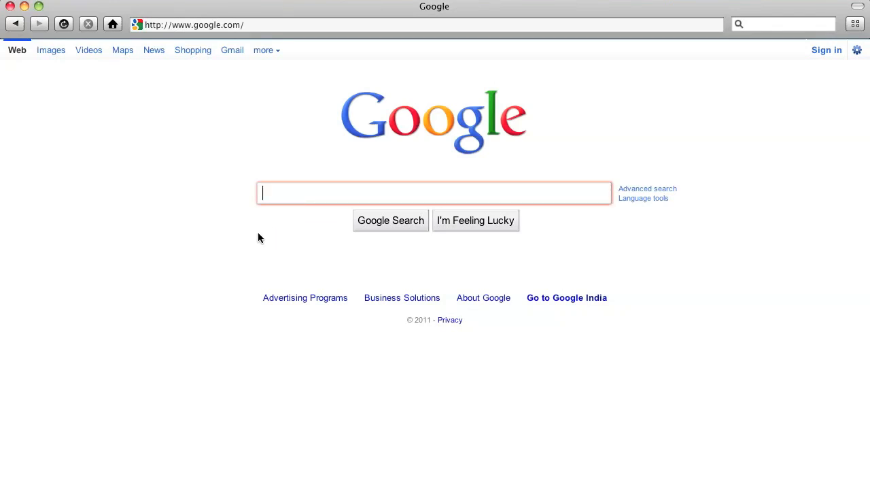
pyautogui.moveTo(242, 273)
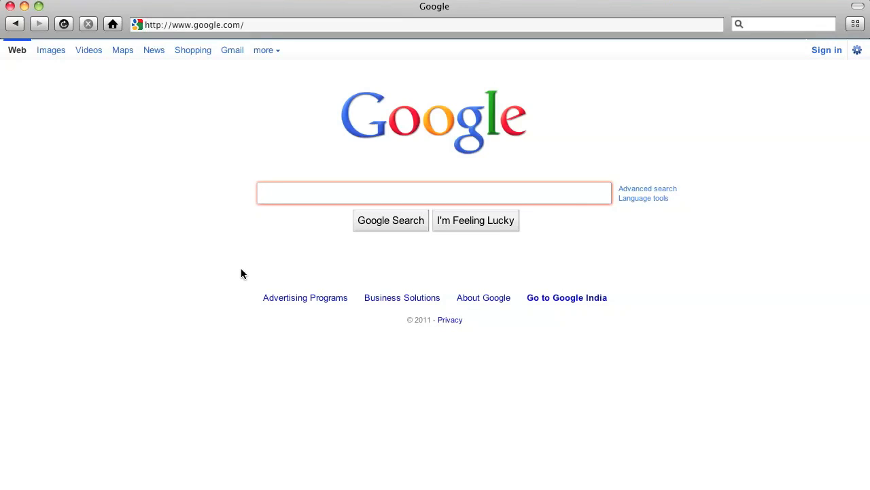
pyautogui.moveTo(149, 81)
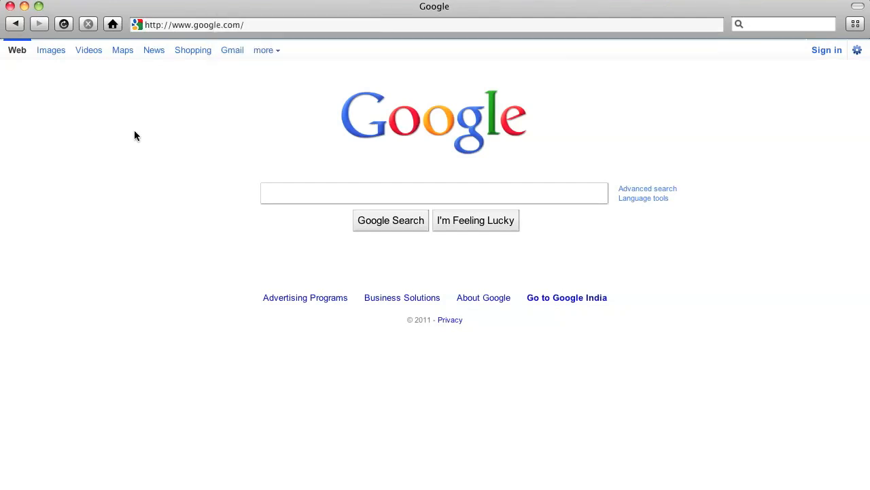
pyautogui.moveTo(138, 133)
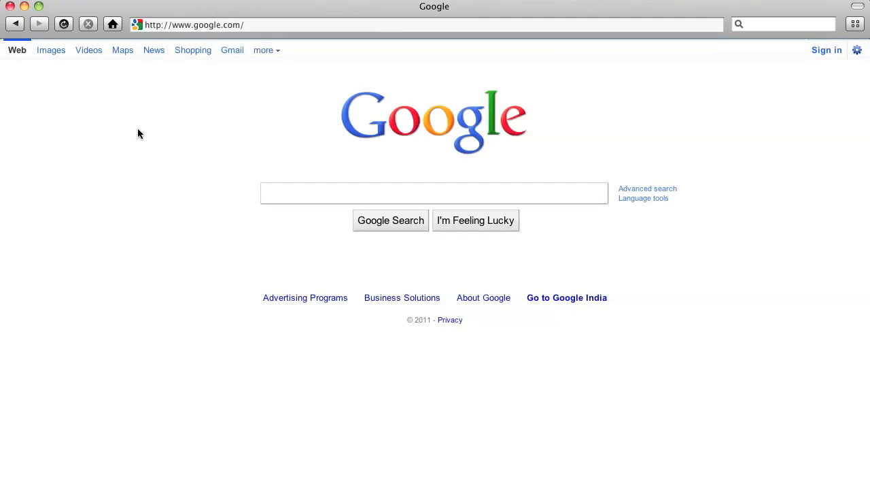
# - Open the CustoRune preference pane, keeping the window level at Normal
pyautogui.click(13, 7)
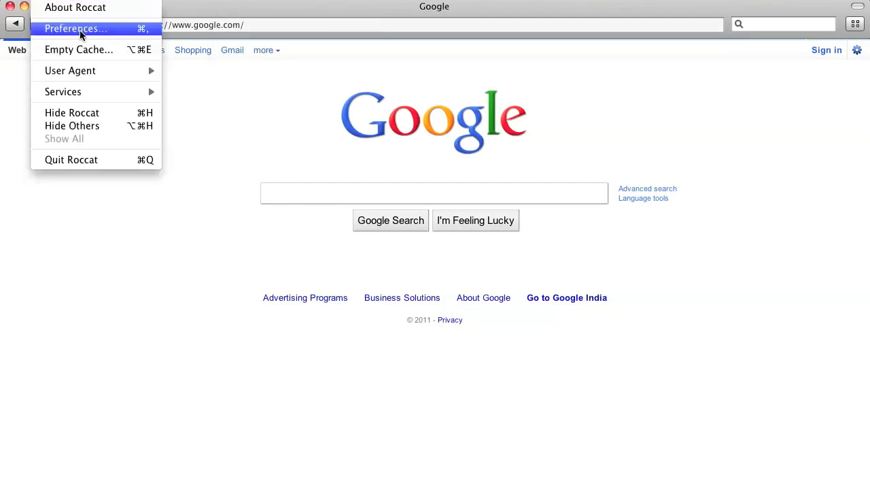
pyautogui.click(75, 29)
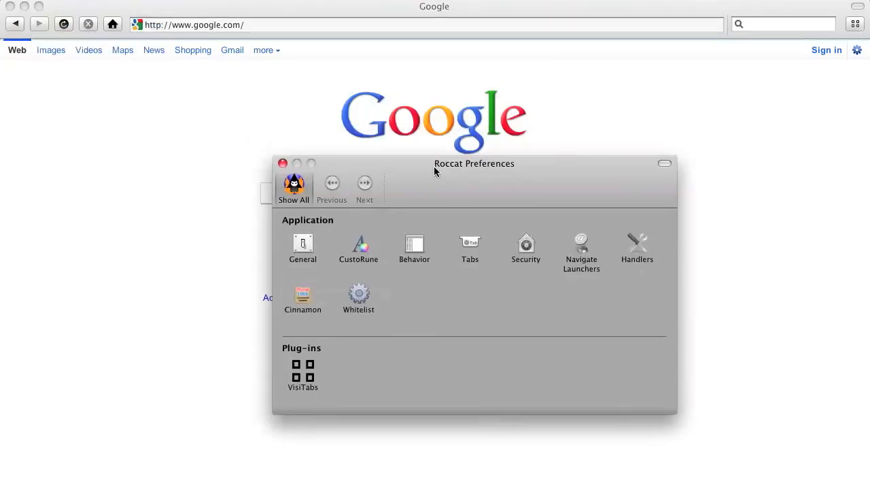
pyautogui.moveTo(473, 164); pyautogui.dragTo(426, 154)
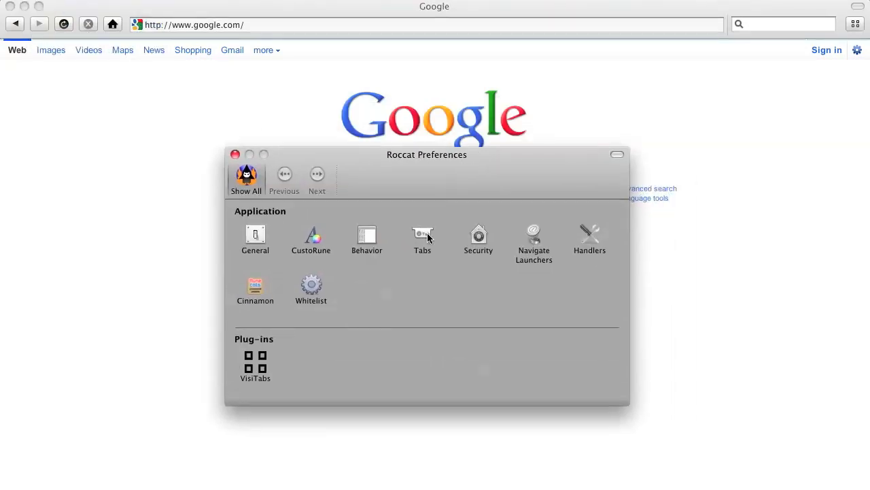
pyautogui.click(423, 238)
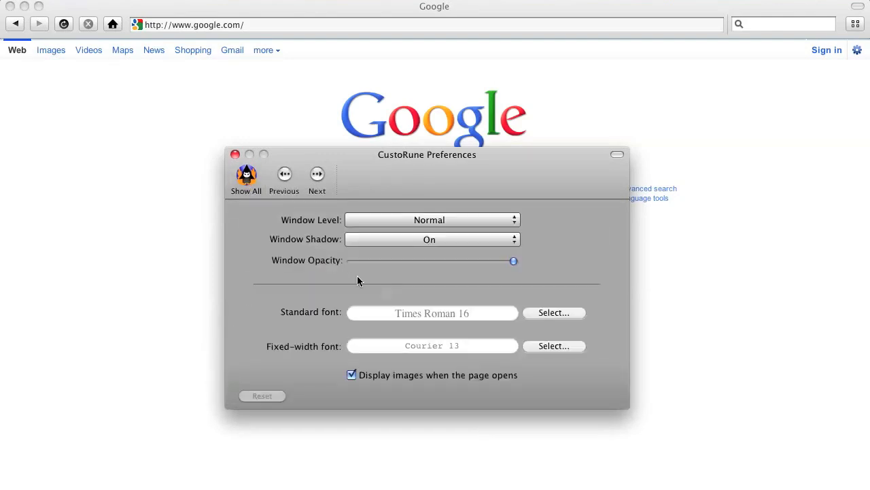
pyautogui.click(431, 219)
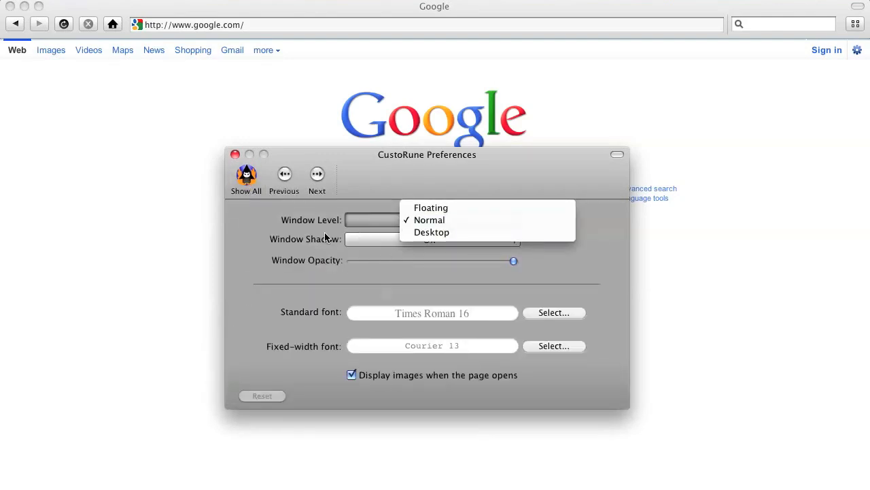
pyautogui.click(430, 220)
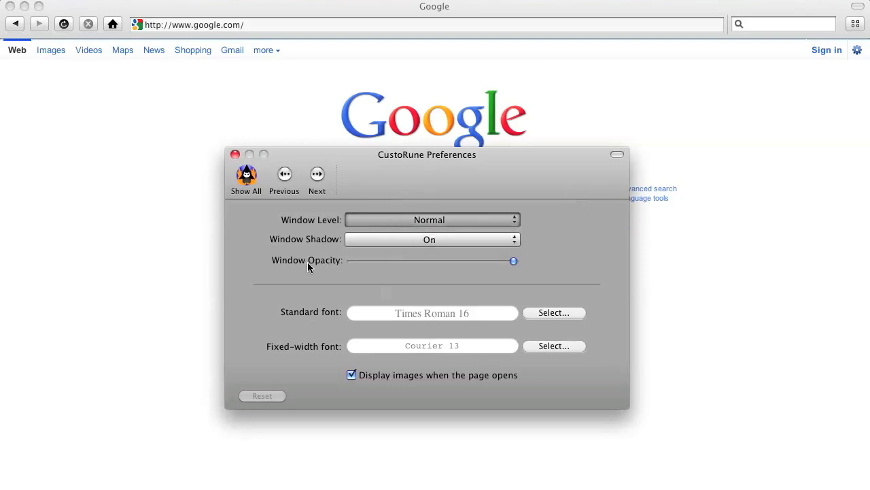
# - Lower the window opacity so the desktop shows through, then search Google for chippermist
pyautogui.moveTo(514, 261); pyautogui.dragTo(420, 262)
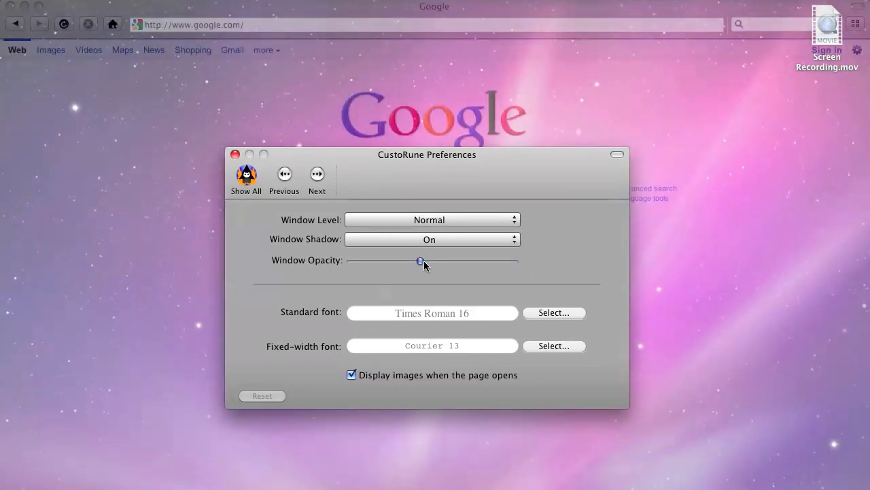
pyautogui.moveTo(427, 154); pyautogui.dragTo(441, 168)
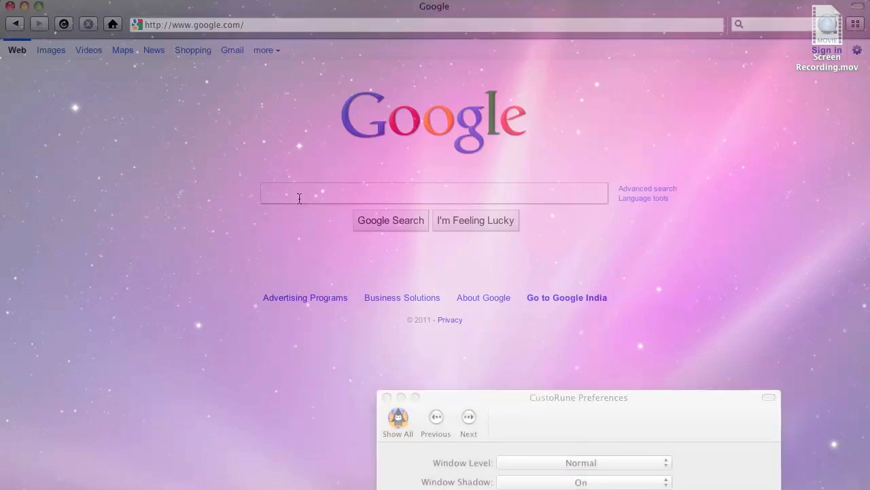
pyautogui.write('chippermis')
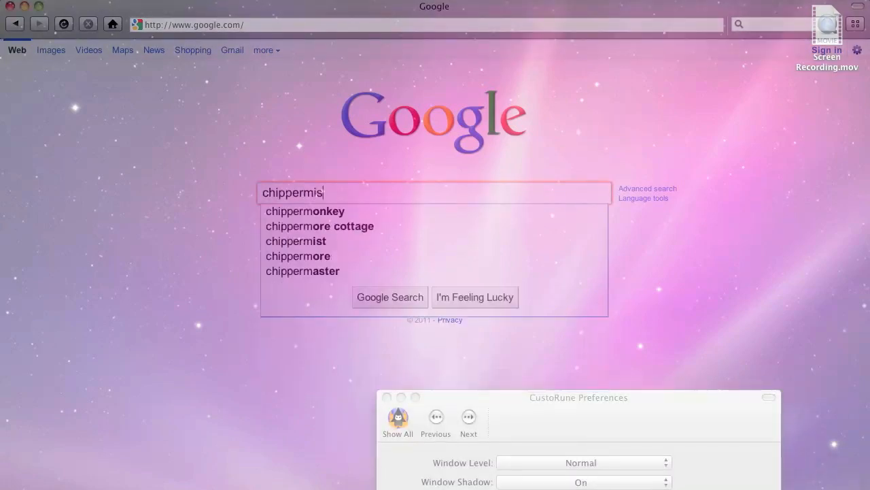
pyautogui.click(296, 241)
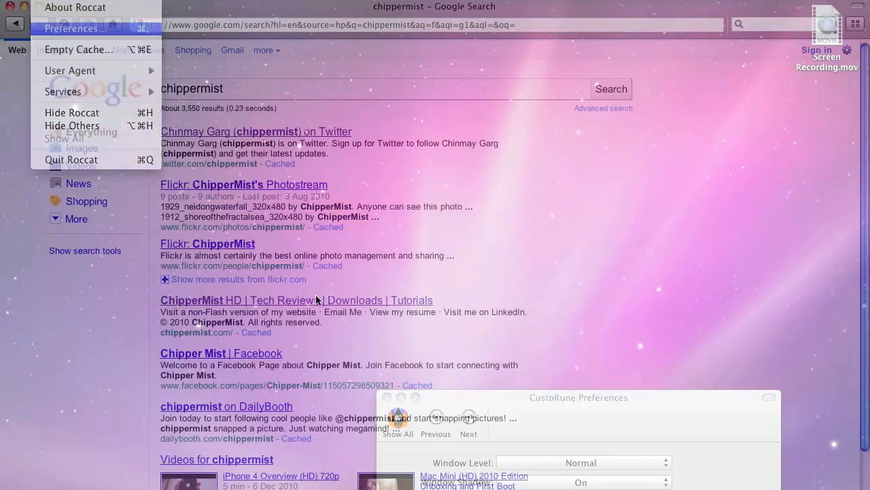
# - Reopen Preferences, restore full window opacity, and look at the VisiTabs plug-in settings
pyautogui.click(75, 29)
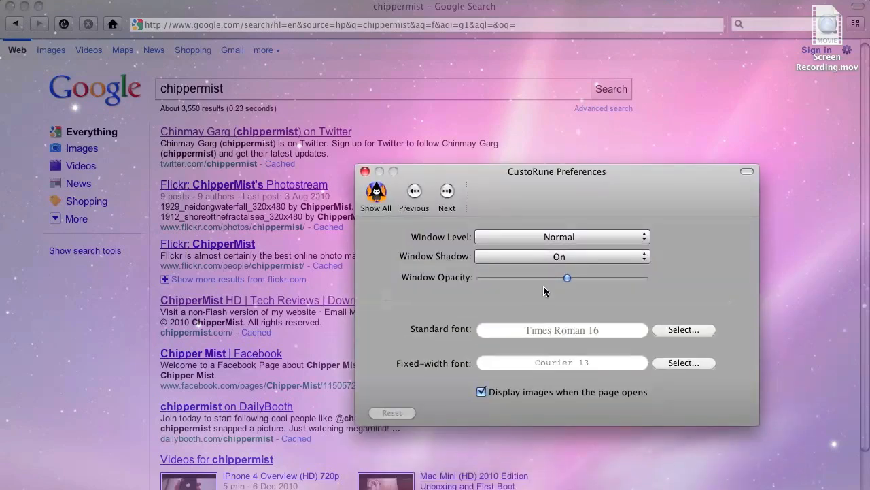
pyautogui.moveTo(567, 278); pyautogui.dragTo(643, 278)
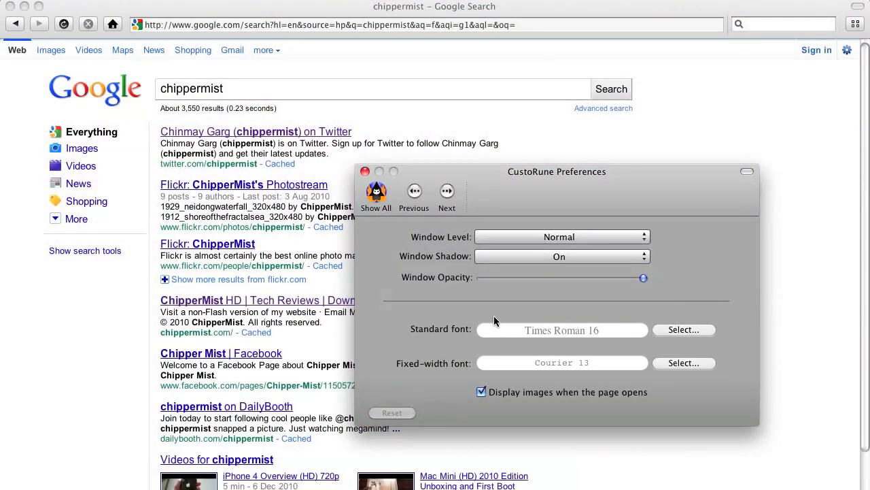
pyautogui.click(376, 193)
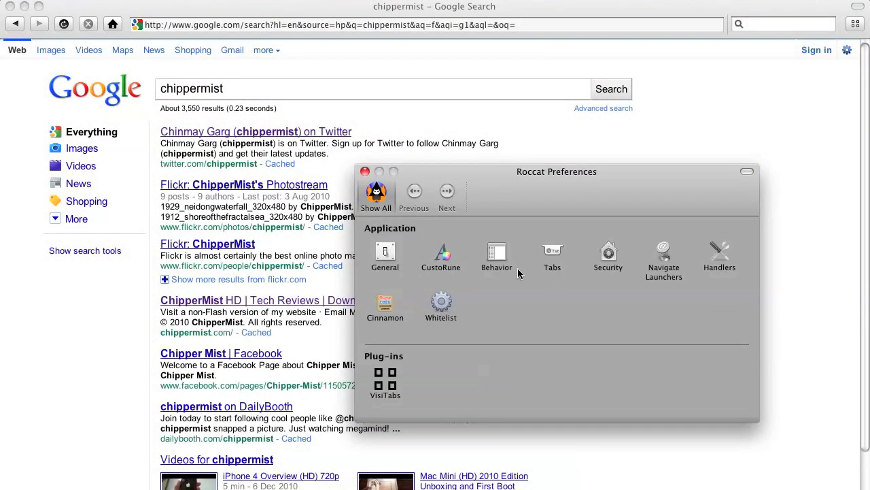
pyautogui.moveTo(388, 379)
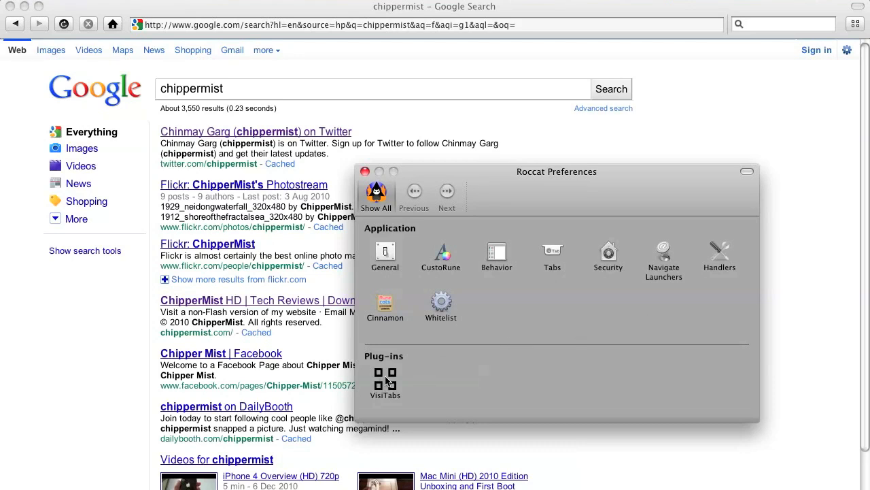
pyautogui.click(385, 379)
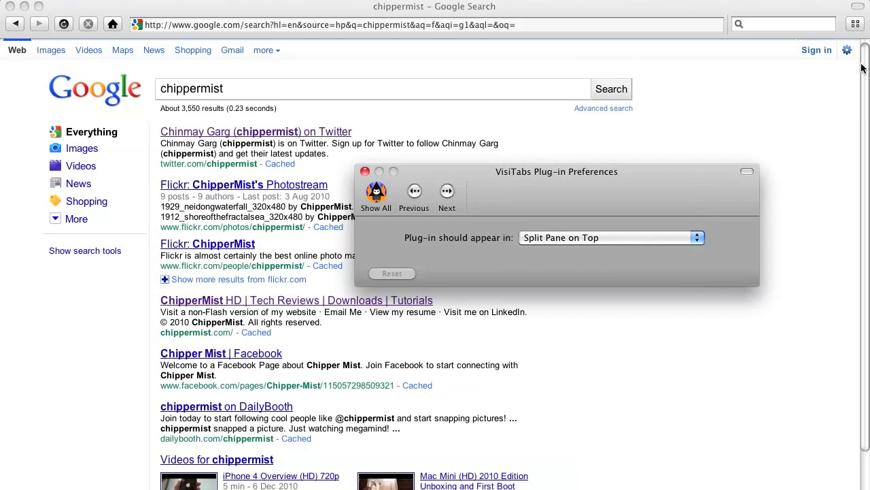
pyautogui.moveTo(383, 198)
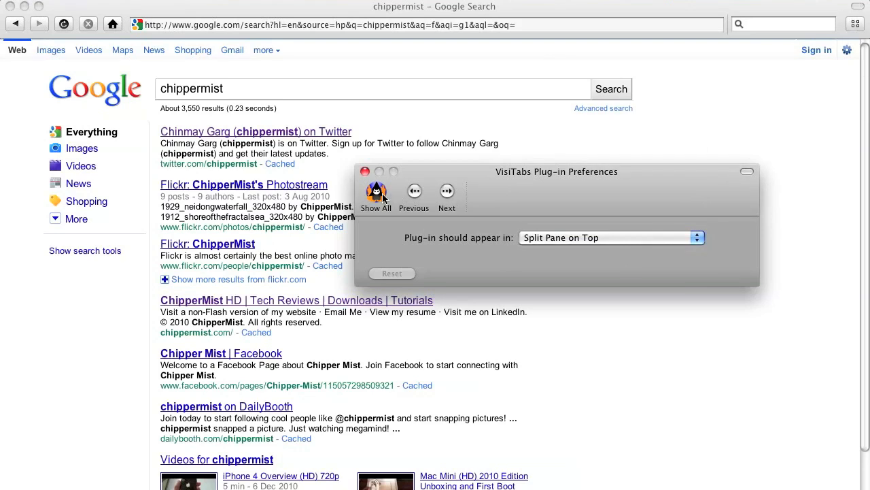
pyautogui.click(376, 194)
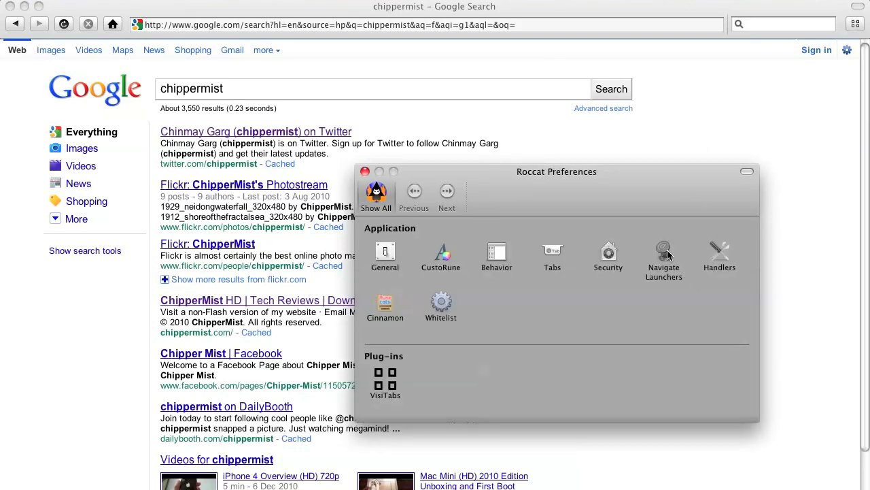
# - Browse the Navigate Launchers pane, selecting the google.com launcher
pyautogui.click(663, 255)
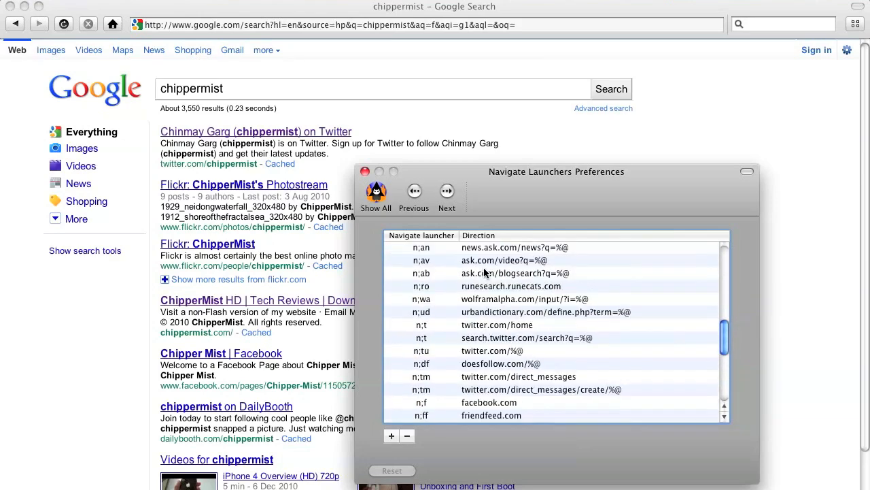
pyautogui.scroll(-3)
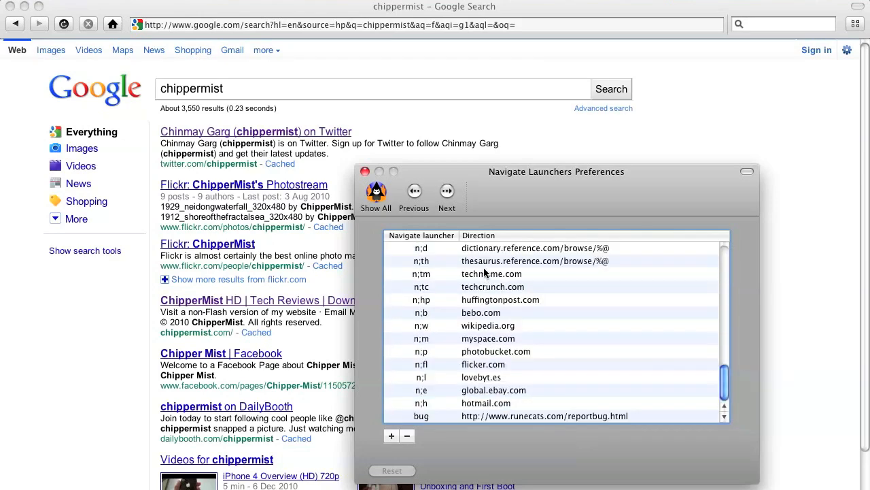
pyautogui.click(414, 195)
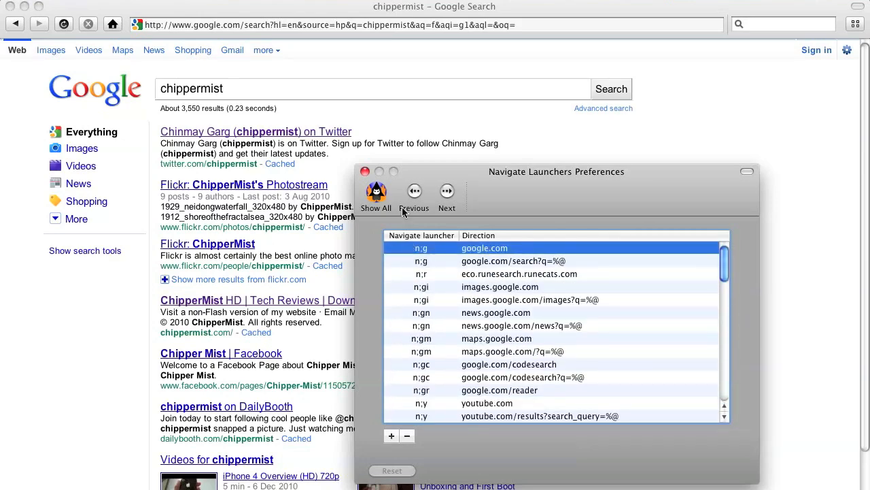
pyautogui.click(376, 194)
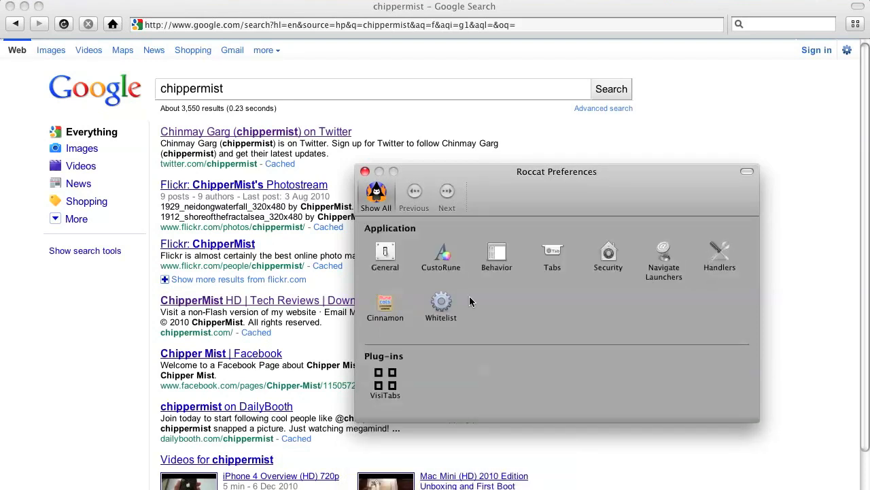
# - View the Cinnamon update and General panes, then close Preferences
pyautogui.click(385, 306)
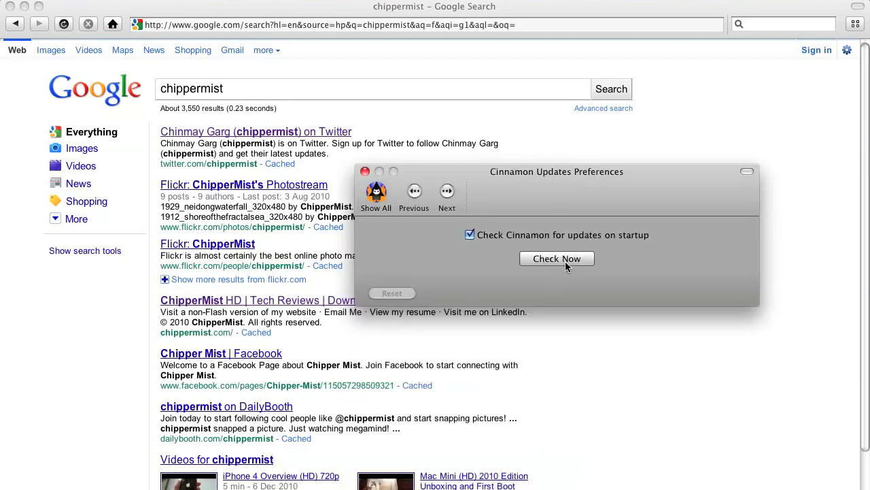
pyautogui.click(376, 197)
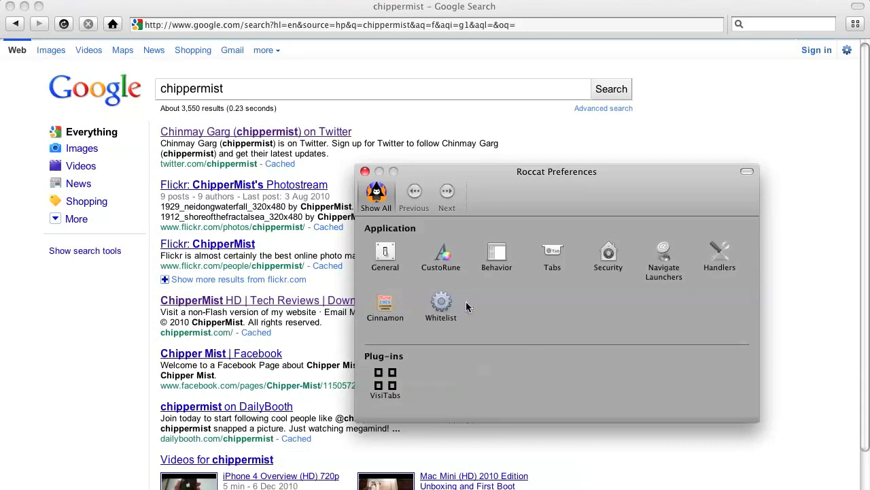
pyautogui.click(386, 255)
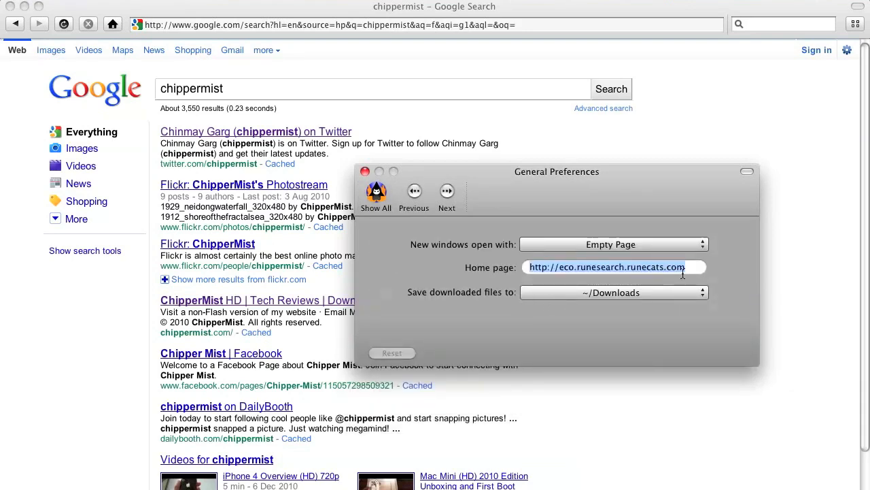
pyautogui.click(376, 197)
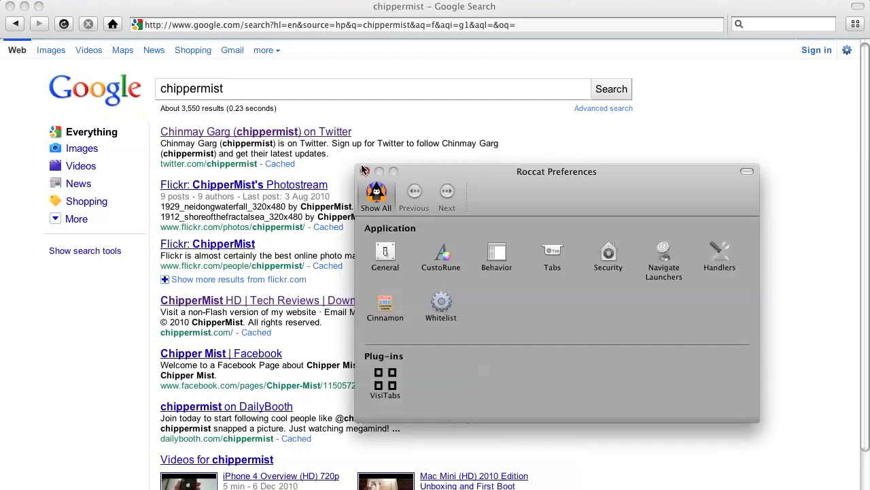
pyautogui.click(365, 172)
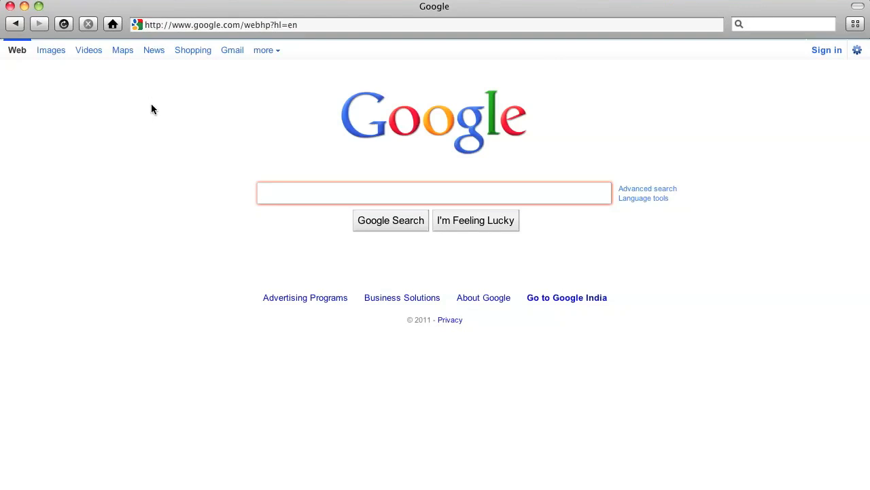
pyautogui.moveTo(251, 304)
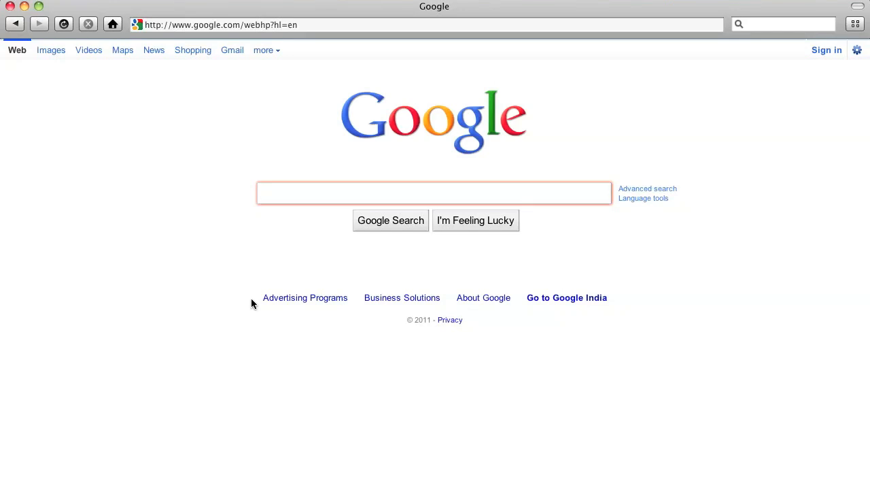
pyautogui.moveTo(255, 225)
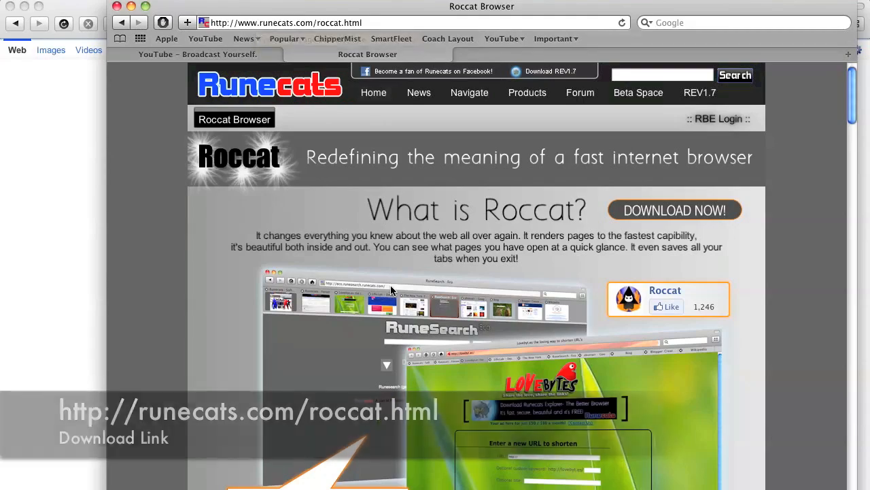
pyautogui.scroll(-3)
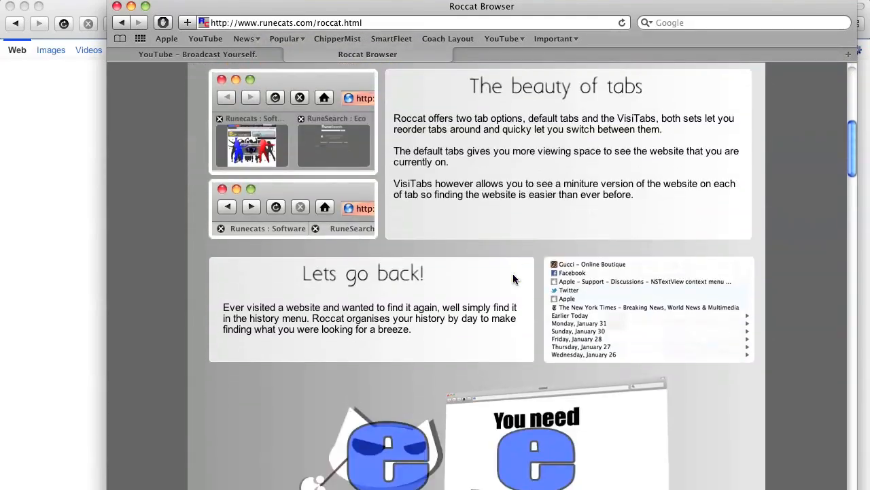
pyautogui.scroll(-3)
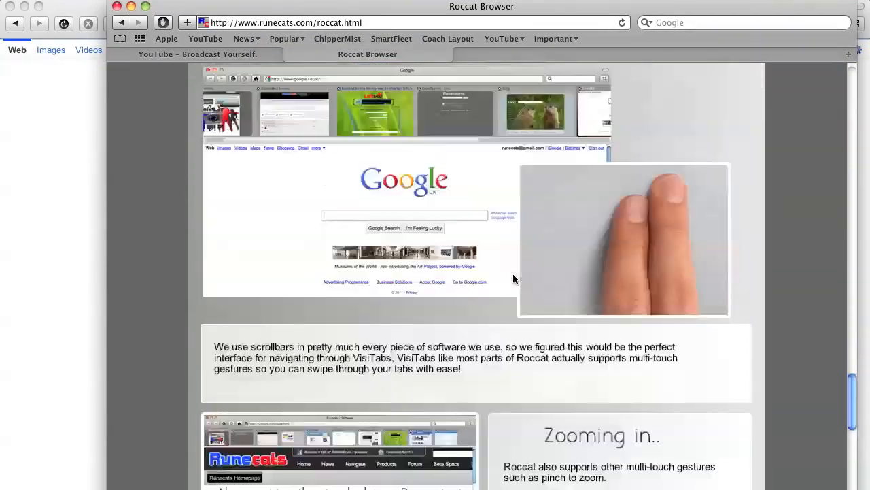
pyautogui.scroll(-3)
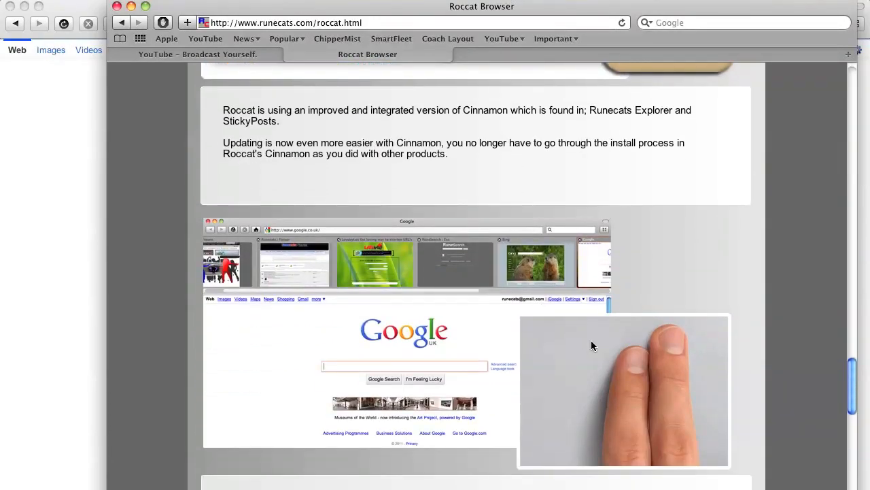
pyautogui.scroll(-3)
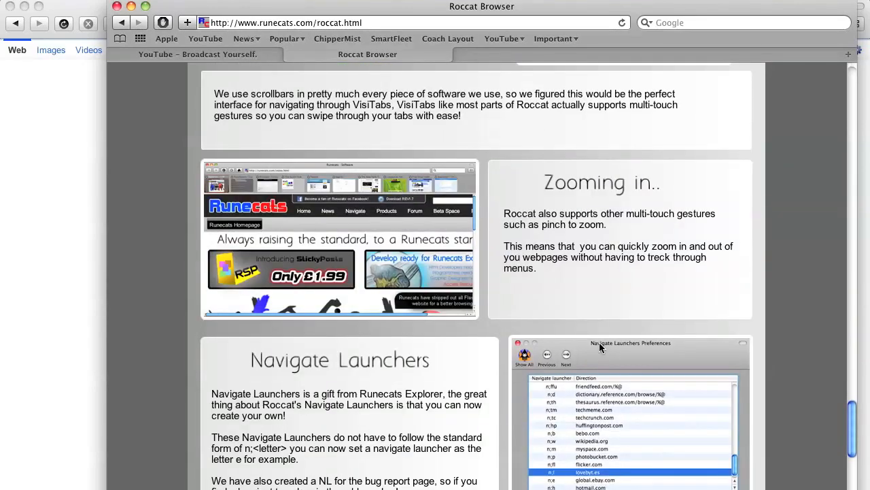
pyautogui.scroll(-3)
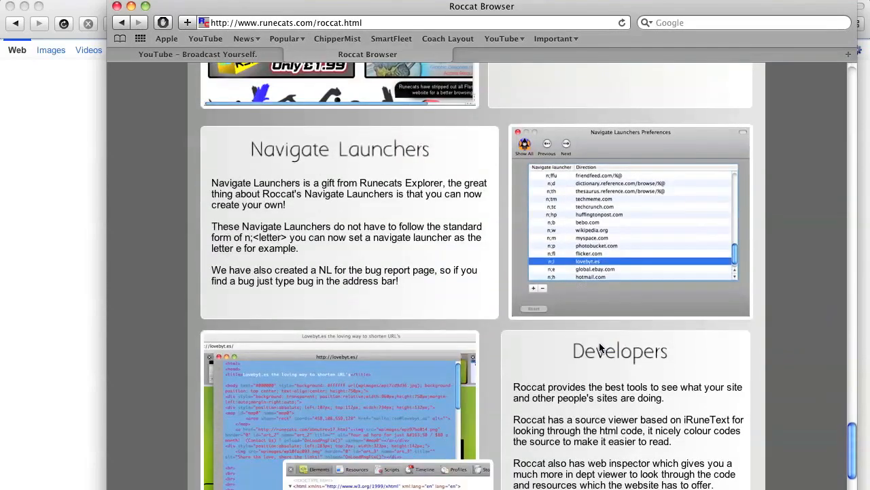
pyautogui.scroll(3)
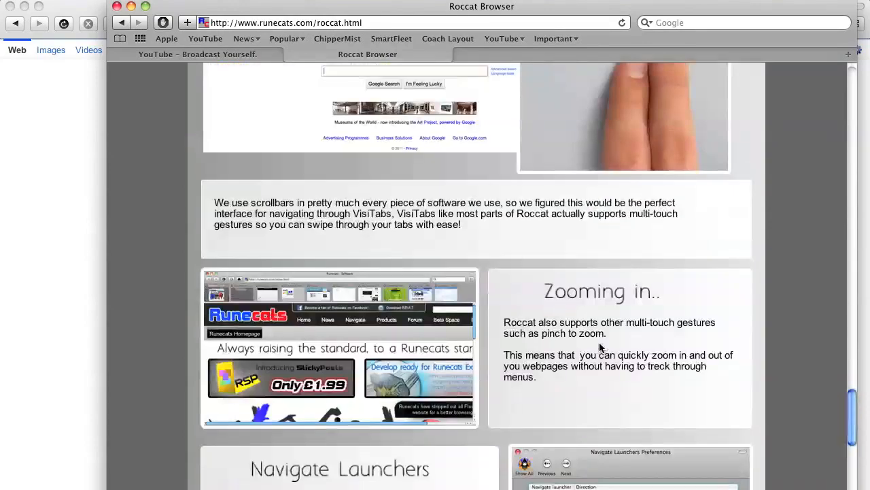
pyautogui.scroll(-3)
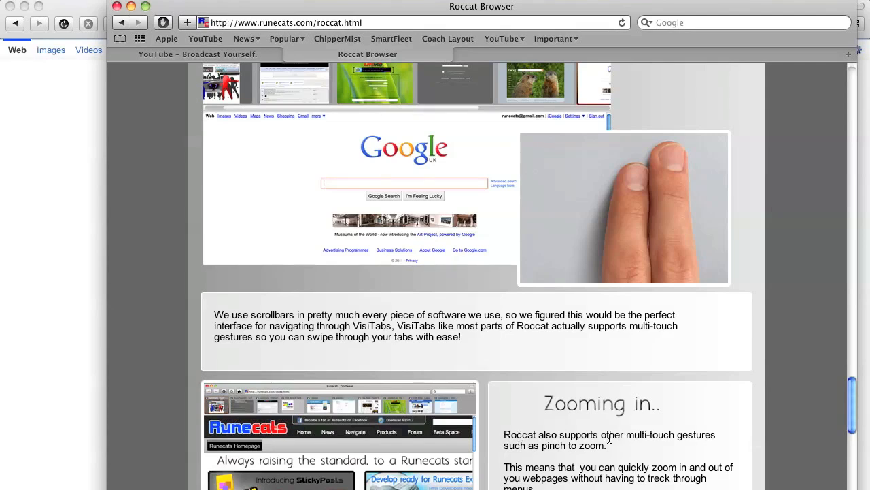
pyautogui.moveTo(697, 444)
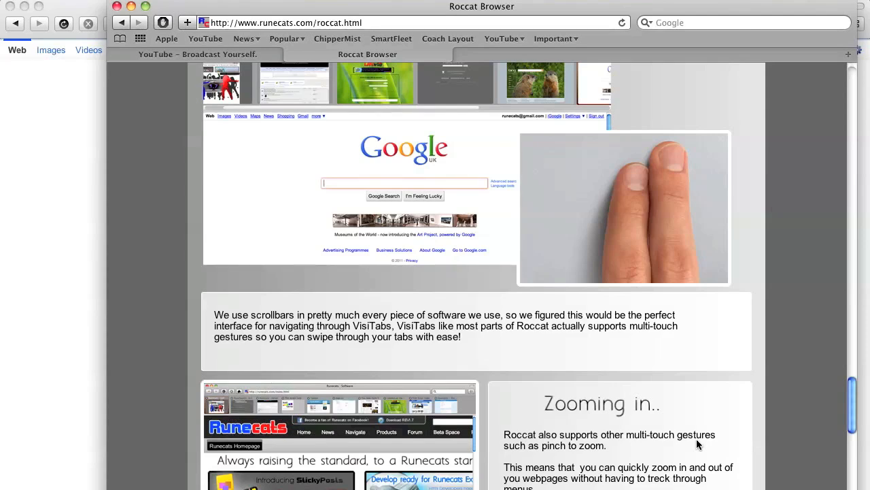
pyautogui.moveTo(595, 321)
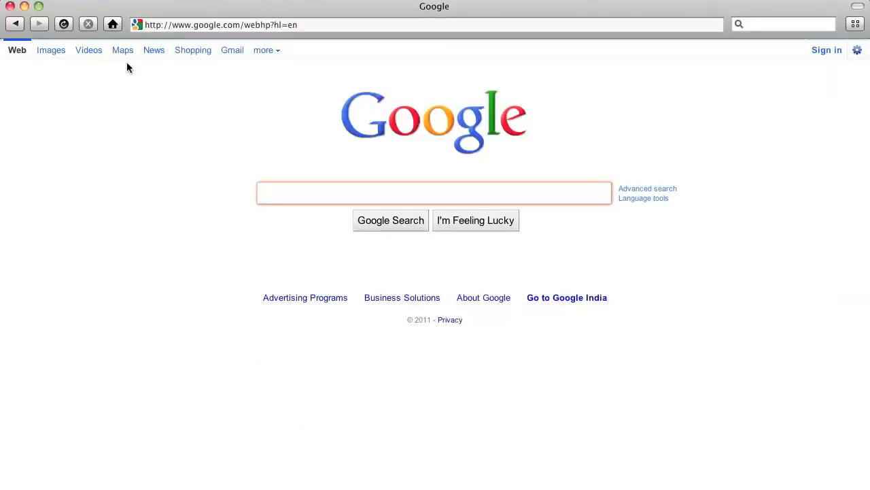
pyautogui.moveTo(149, 98)
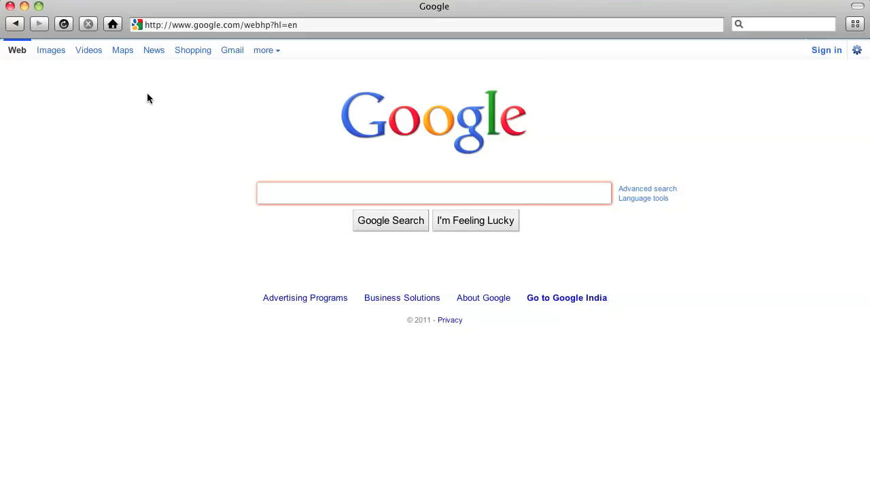